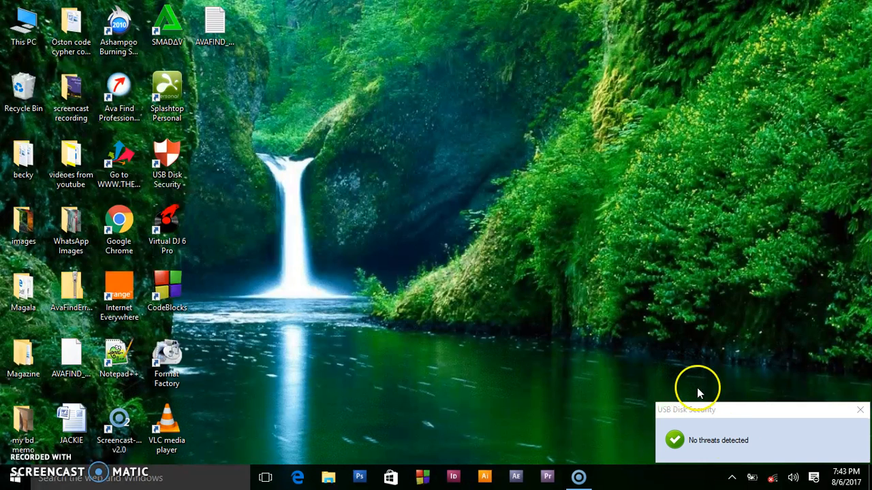
mouse_move(572, 354)
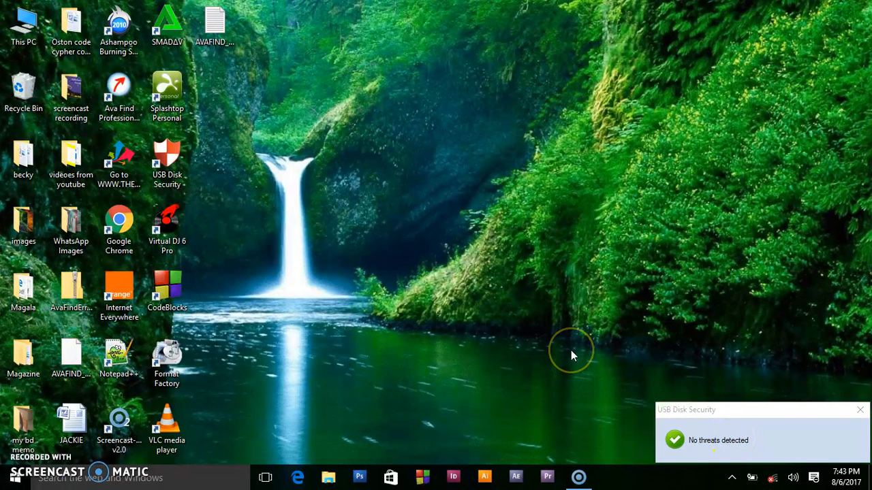
Launch File Explorer from the taskbar icon.
left_click(24, 24)
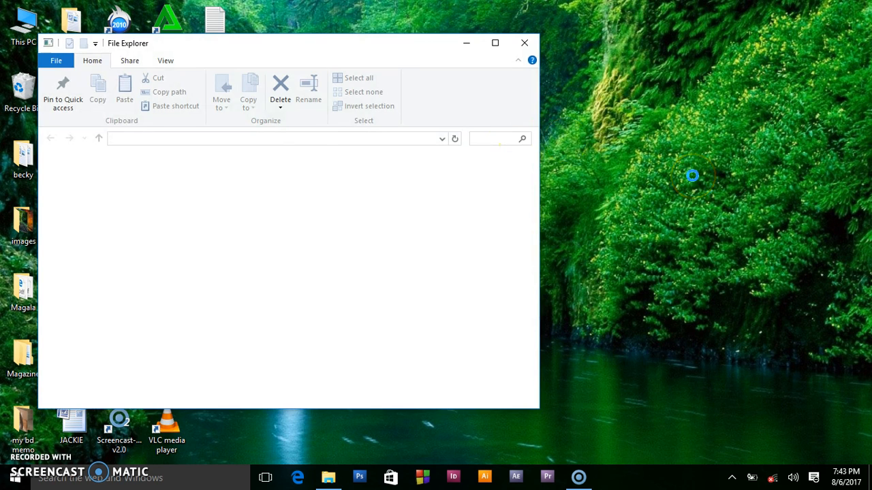
View Removable Disk (F:) containing the Magala folder, then navigate to This PC.
right_click(692, 175)
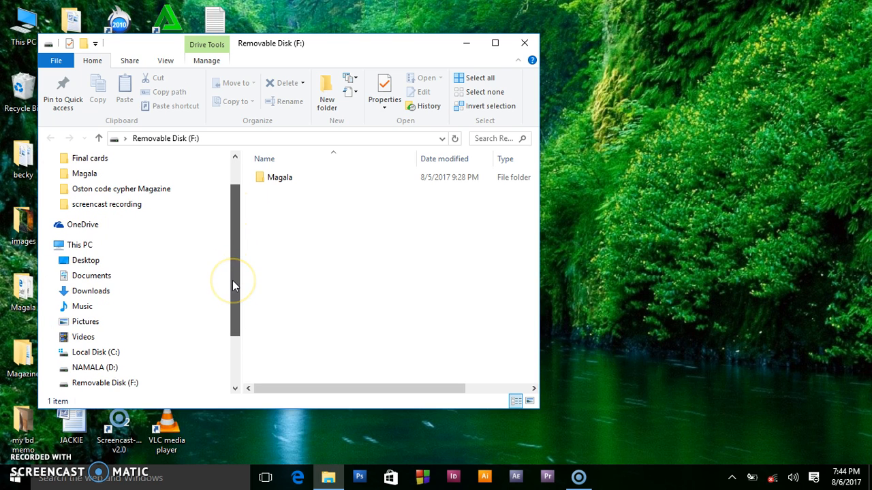
left_click(79, 245)
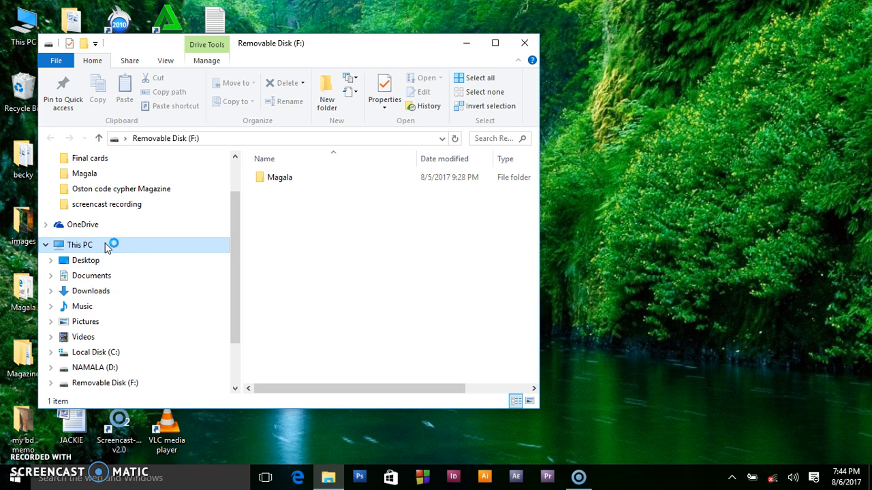
left_click(79, 245)
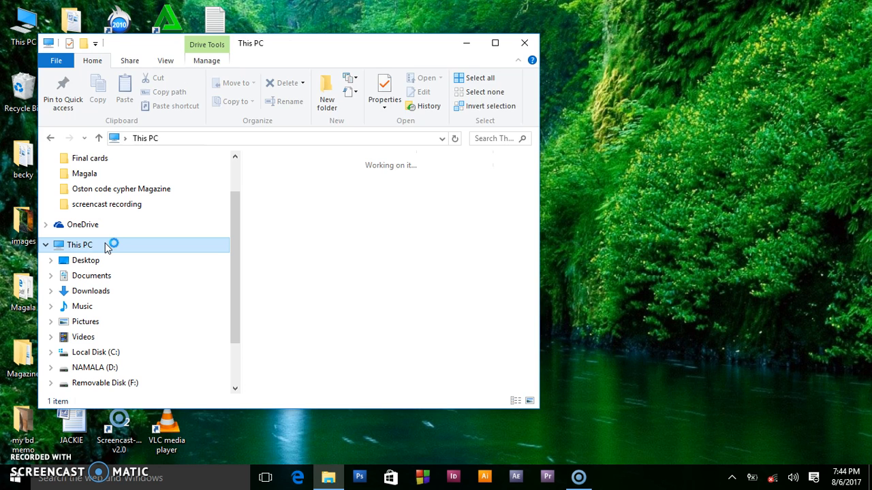
Confirm Removable Disk (F:) shows 1.51 GB free of 1.97 GB, then close File Explorer.
left_click(100, 60)
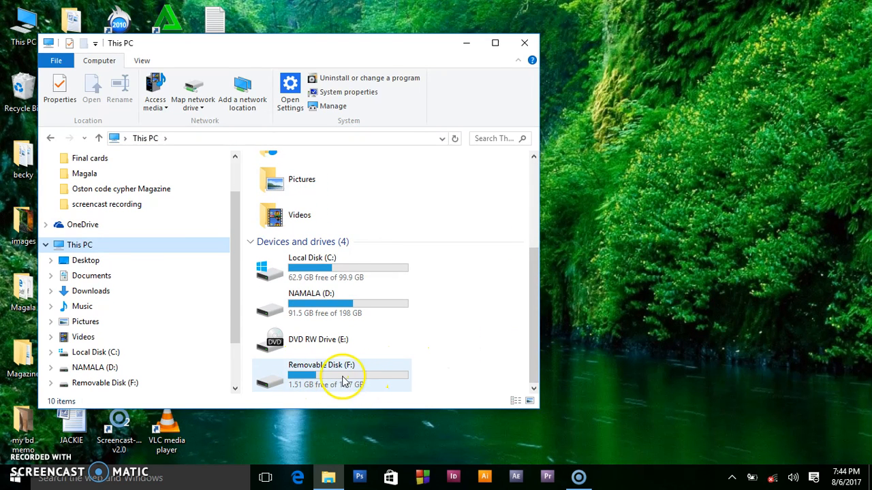
mouse_move(325, 379)
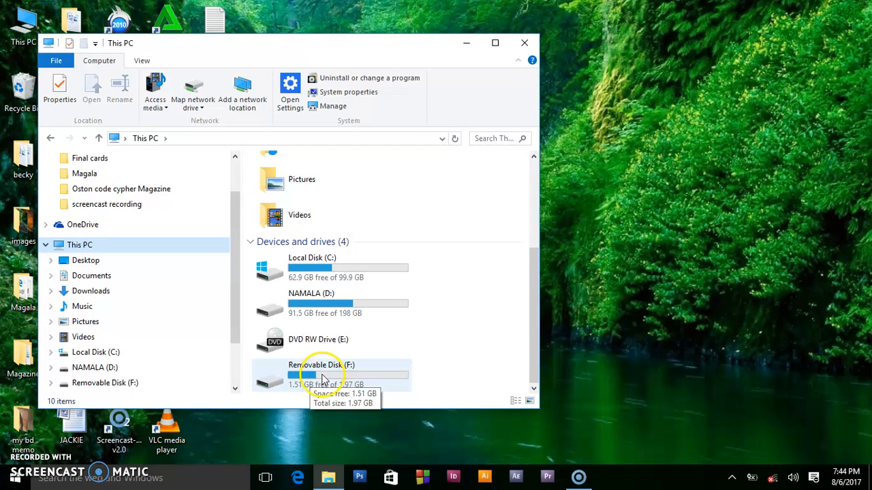
mouse_move(448, 374)
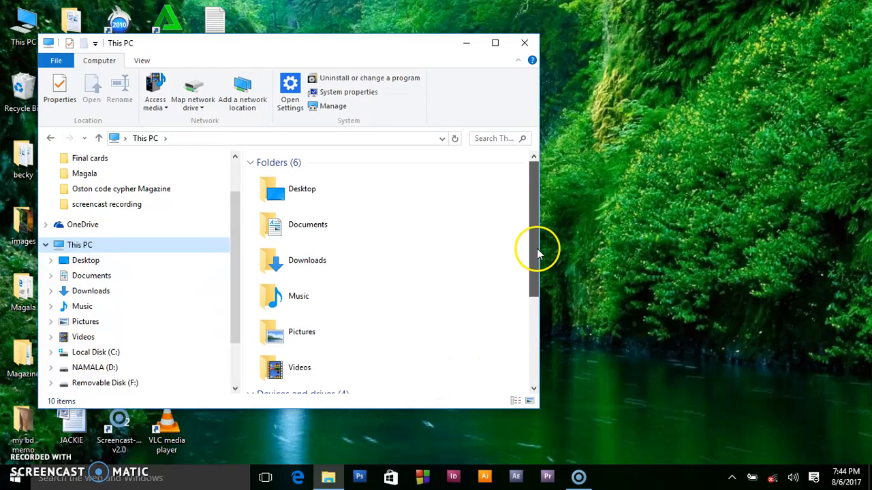
scroll("down", 3)
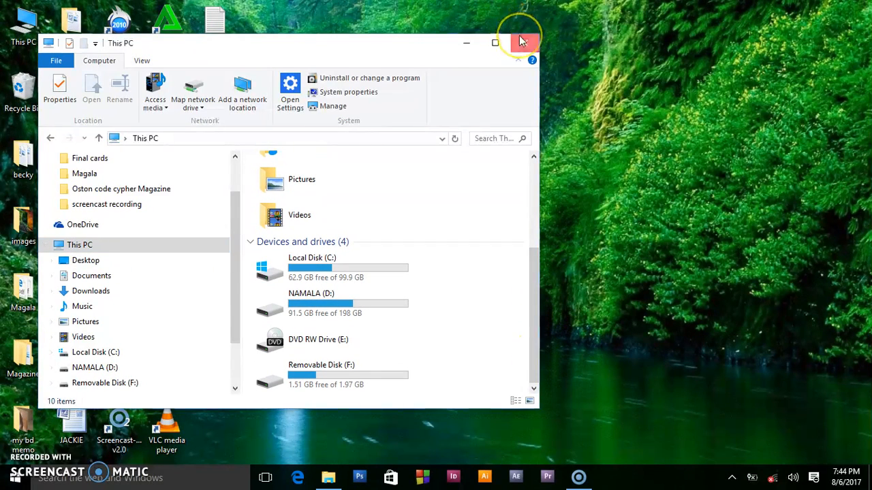
left_click(524, 42)
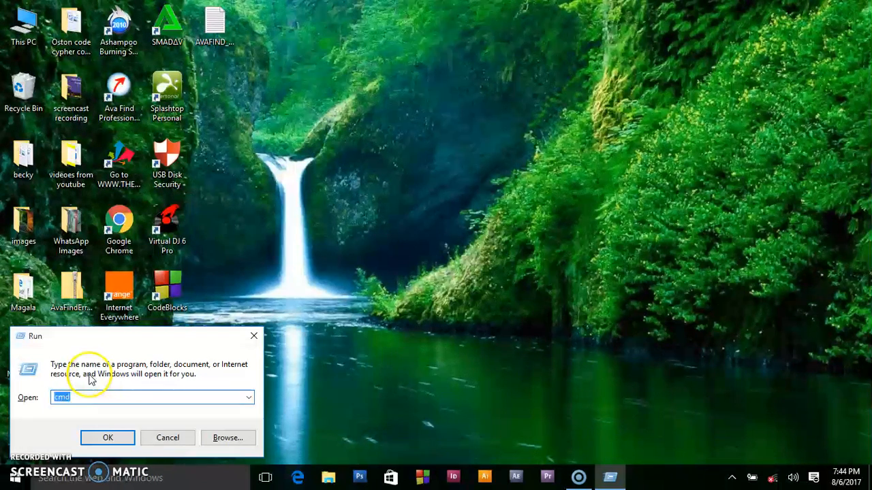
mouse_move(188, 365)
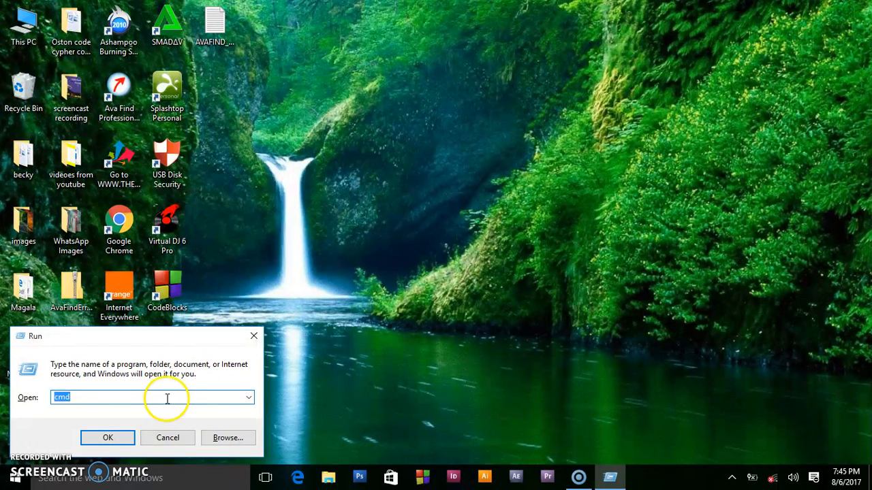
Run cmd from the Run dialog to get a Command Prompt at C:\Users\NAMALA.
left_click(167, 398)
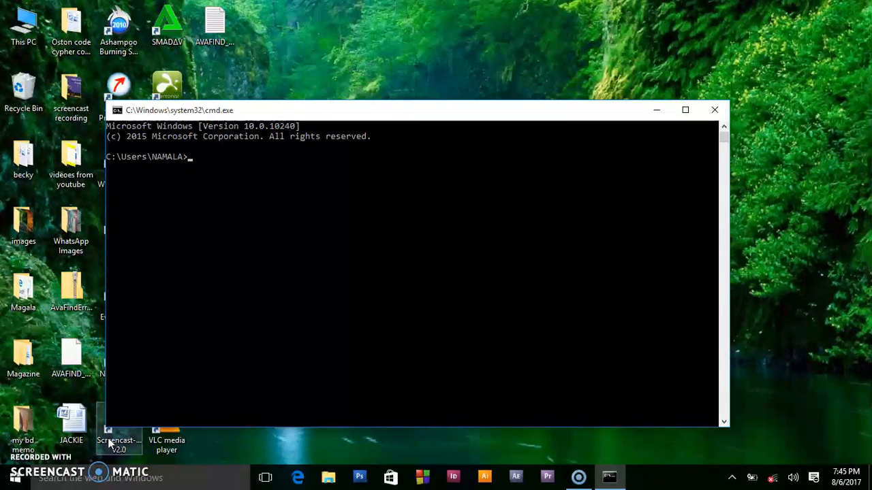
Run the diskpart command so DiskPart version 10.0.10240 starts in its own window.
type("diks")
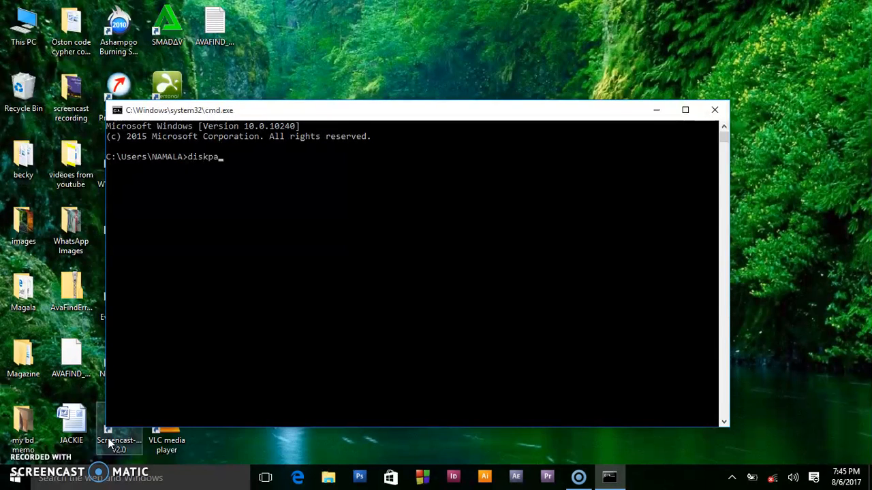
type("rt")
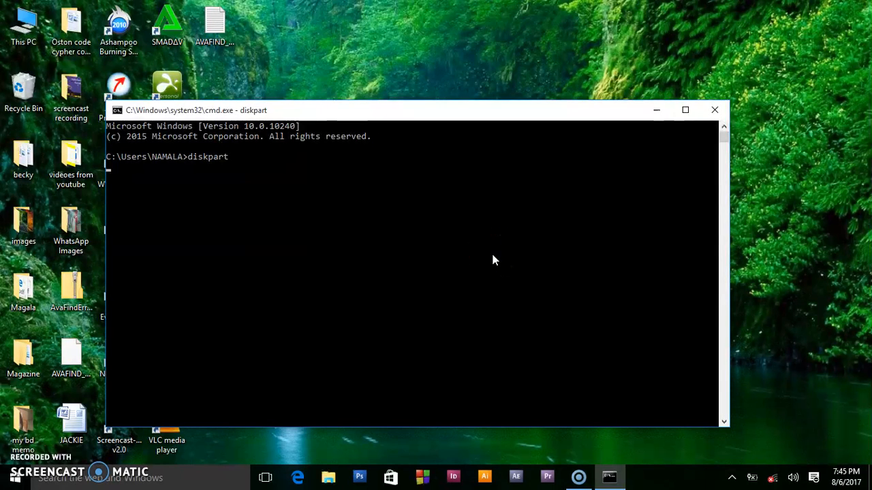
key("enter")
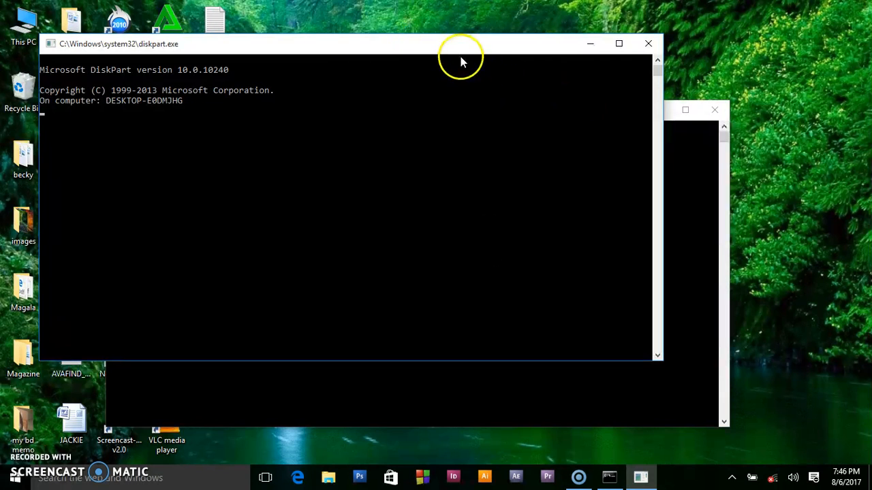
mouse_move(436, 57)
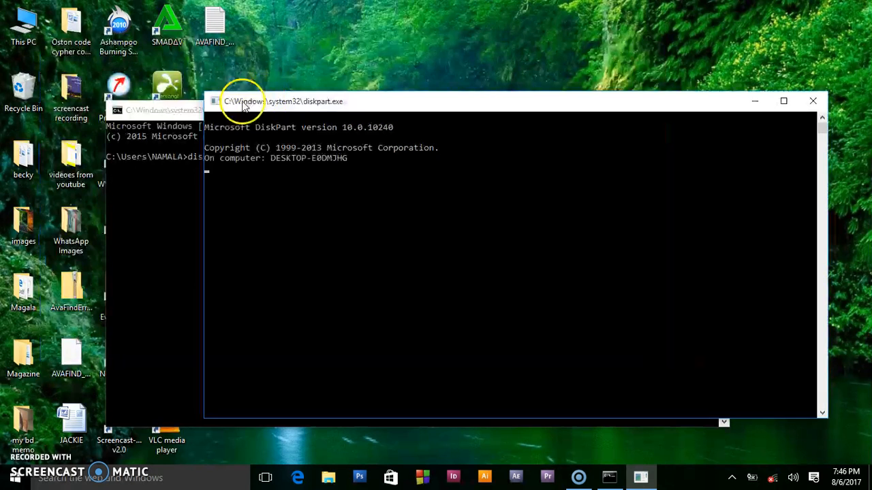
mouse_move(311, 101)
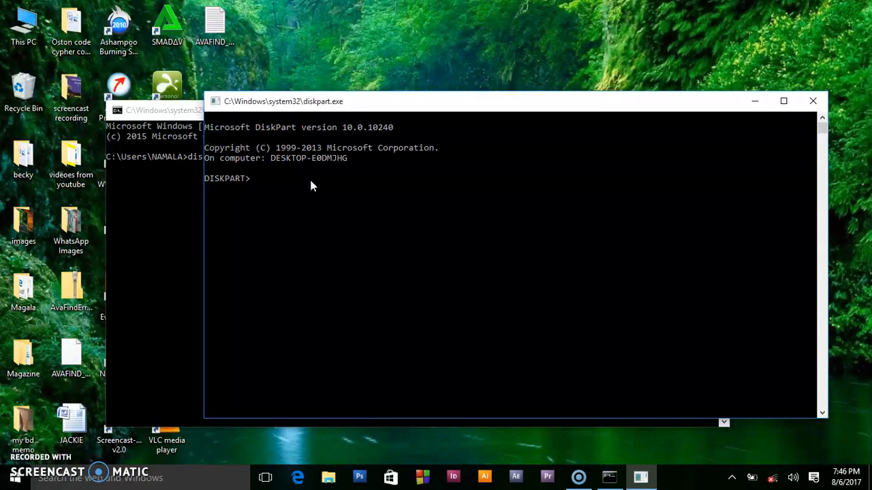
List the volumes with 'list volume', showing four volumes including the 2020 MB removable F.
type("list vo")
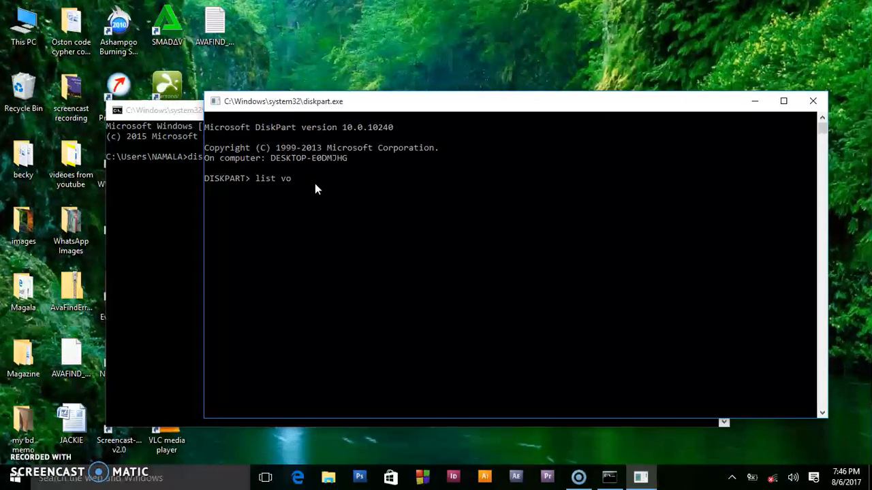
type("lu")
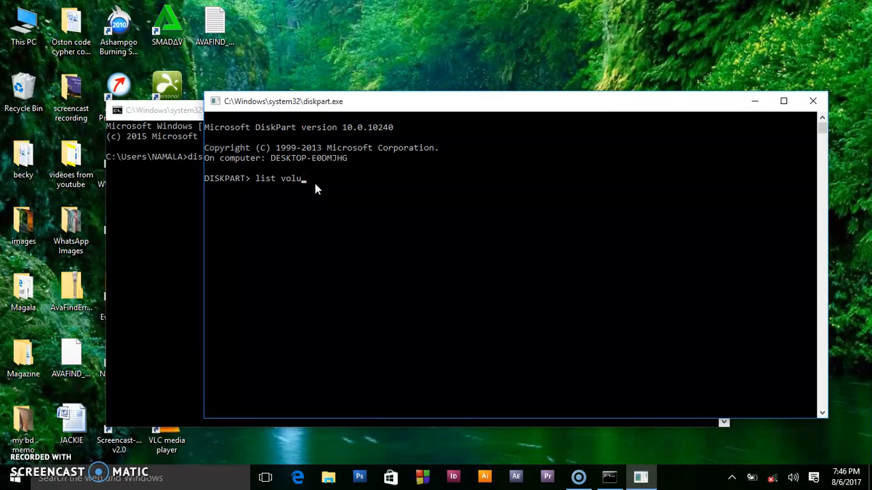
type("me")
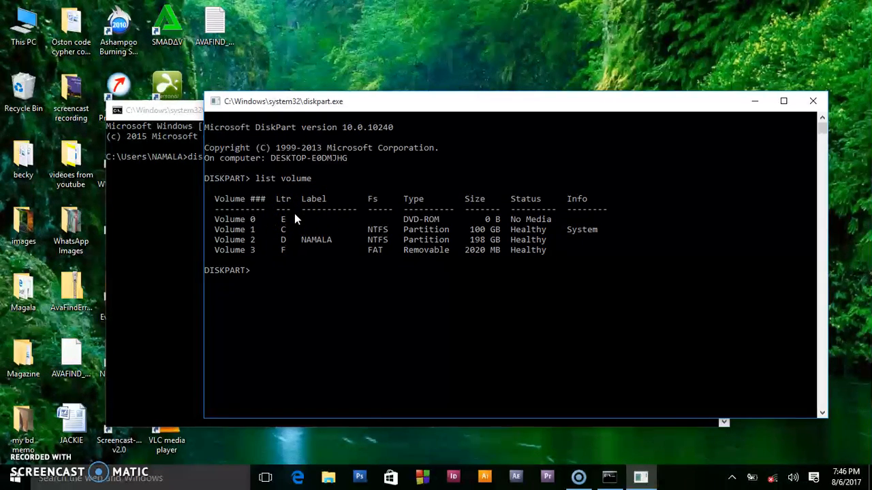
mouse_move(242, 217)
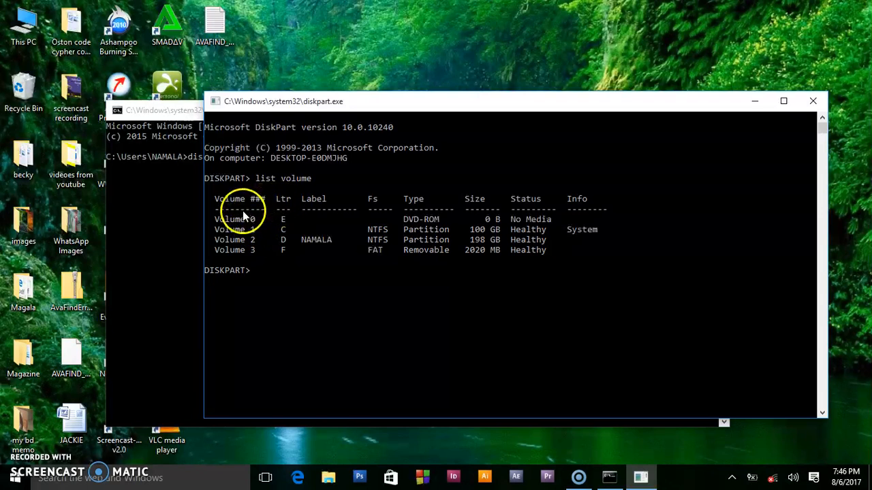
mouse_move(559, 238)
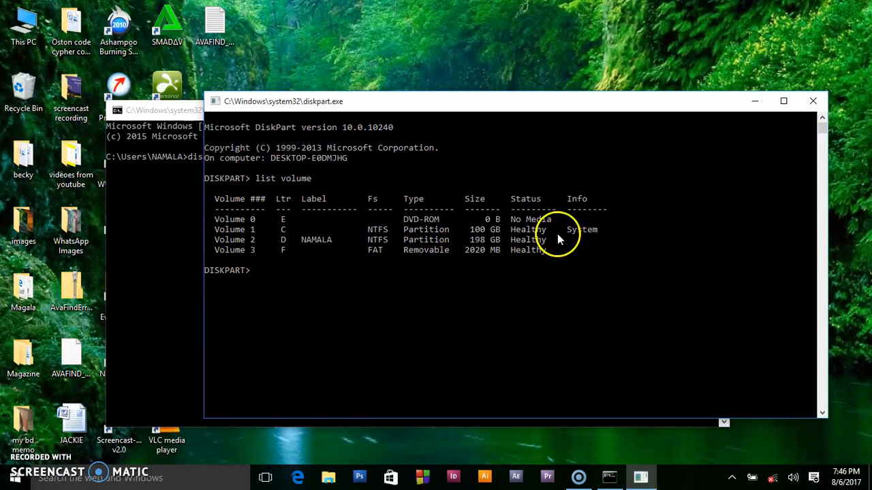
mouse_move(245, 224)
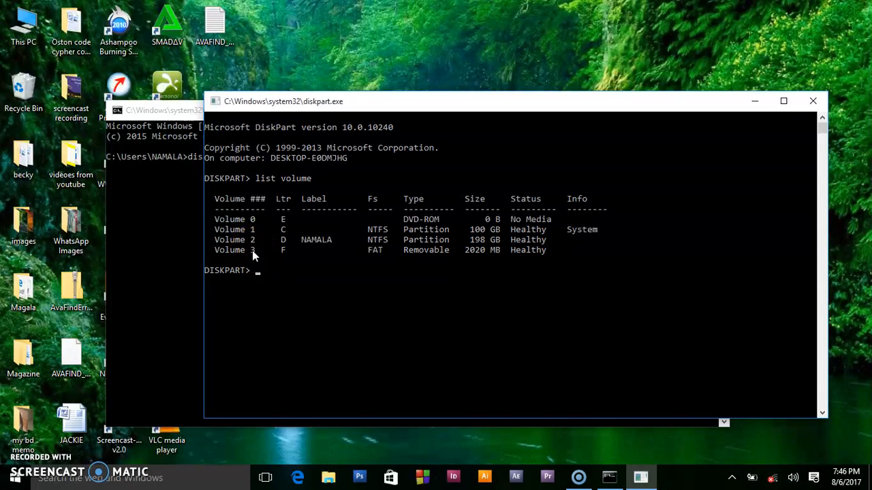
mouse_move(239, 229)
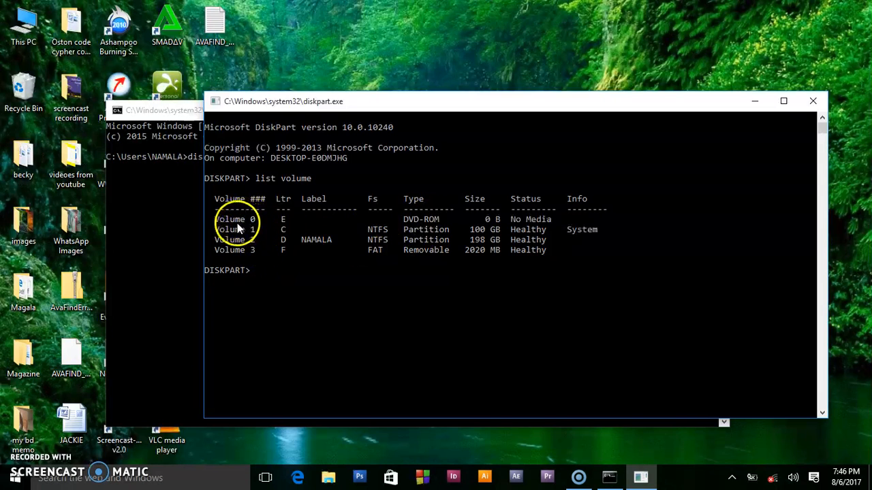
mouse_move(420, 225)
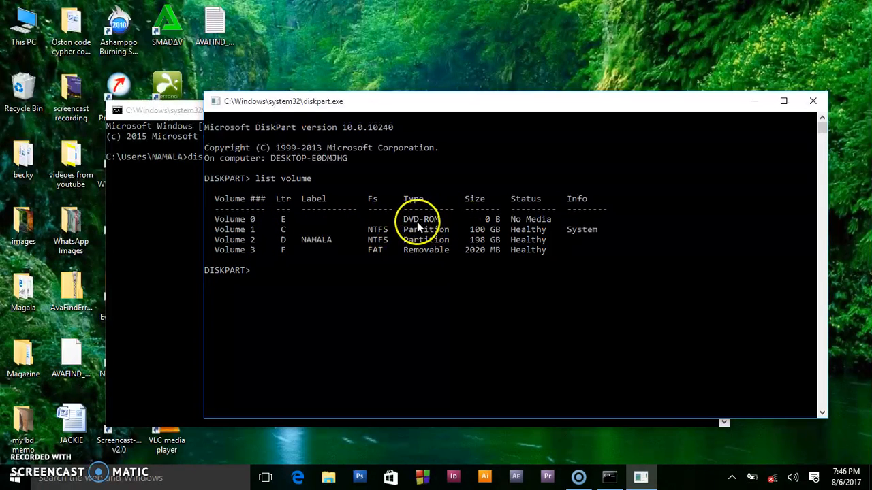
mouse_move(547, 229)
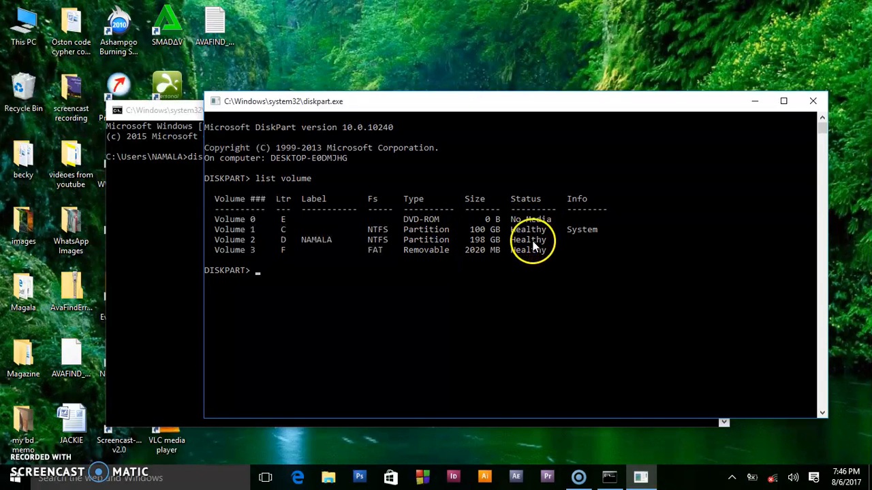
mouse_move(587, 210)
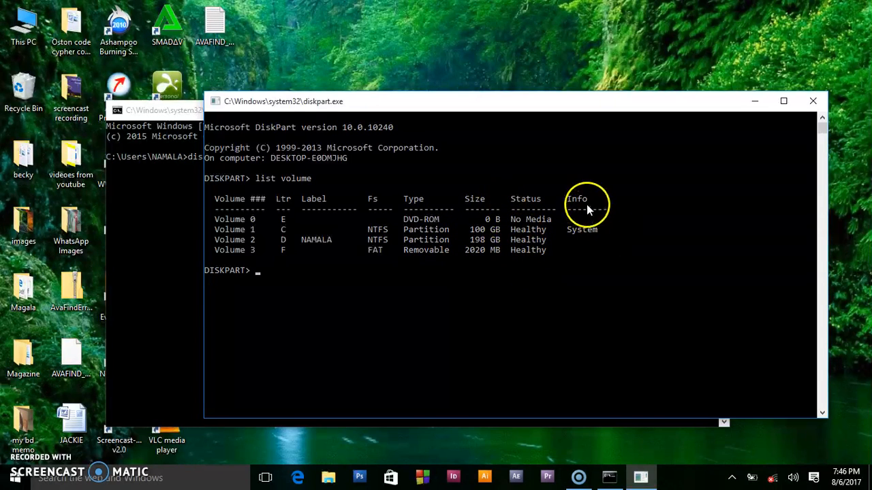
mouse_move(441, 353)
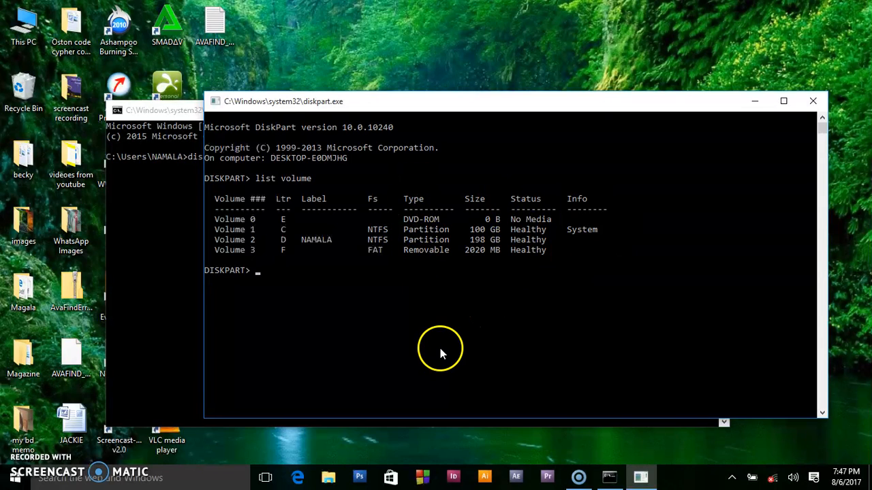
mouse_move(361, 224)
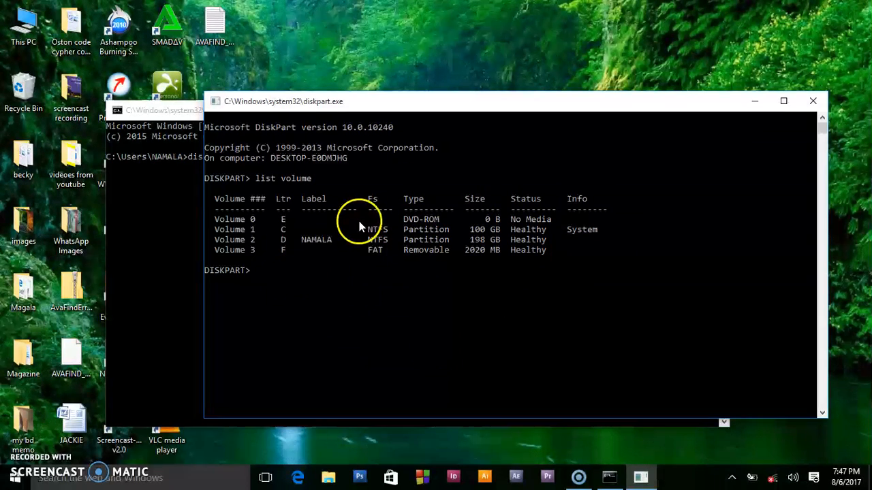
mouse_move(330, 320)
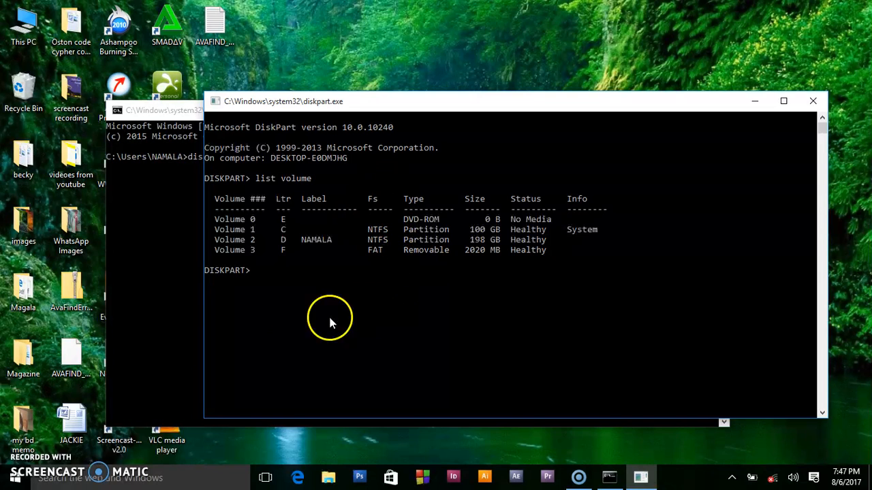
mouse_move(252, 248)
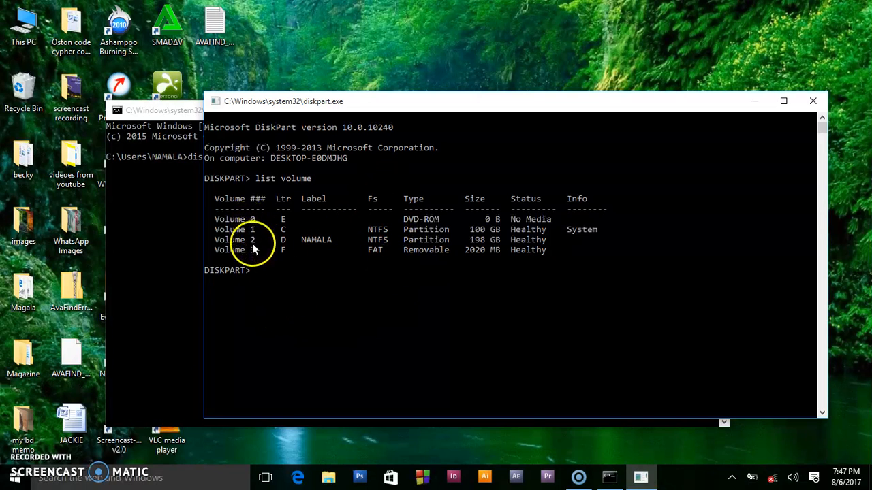
mouse_move(341, 293)
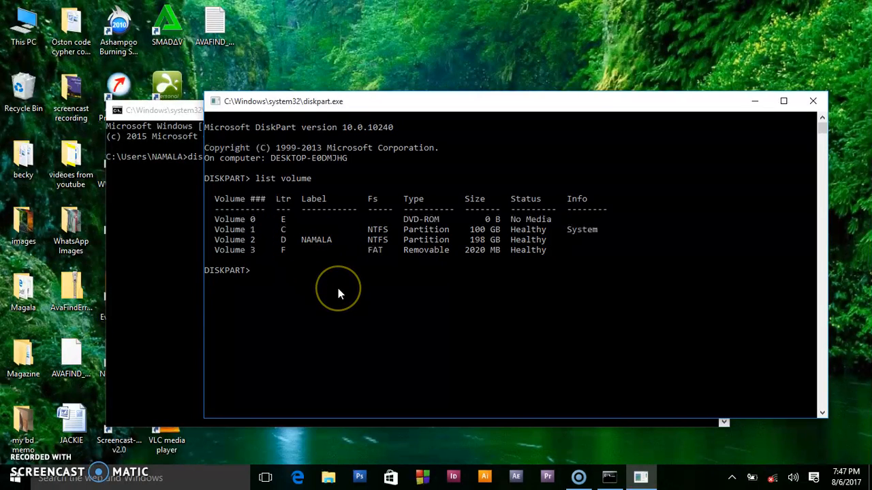
Select volume 3, the 2020 MB removable FAT drive F, as the working volume.
type("select v")
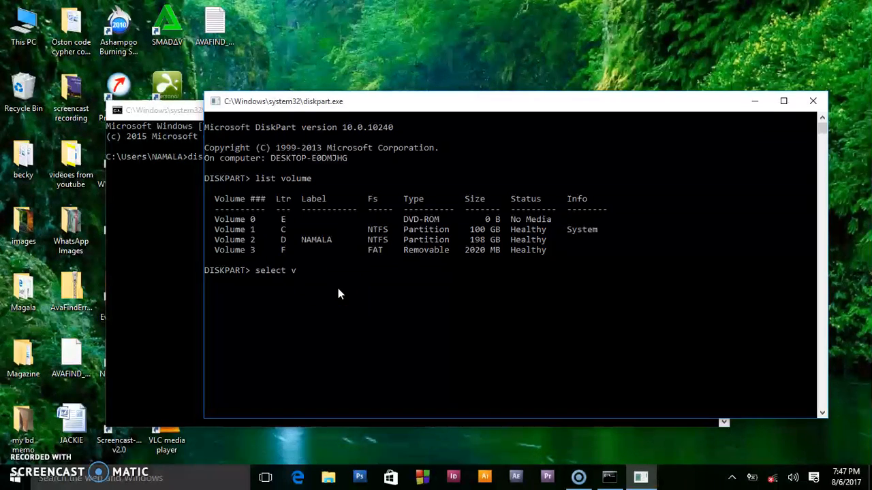
type("oum")
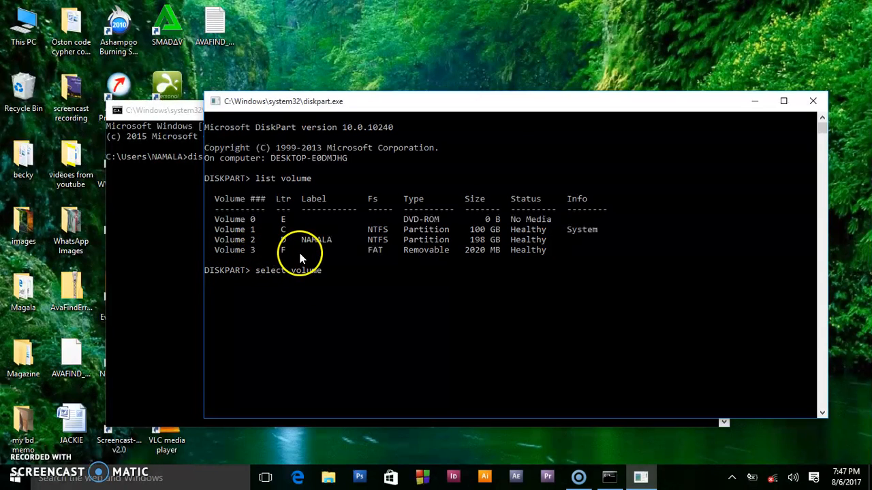
mouse_move(384, 255)
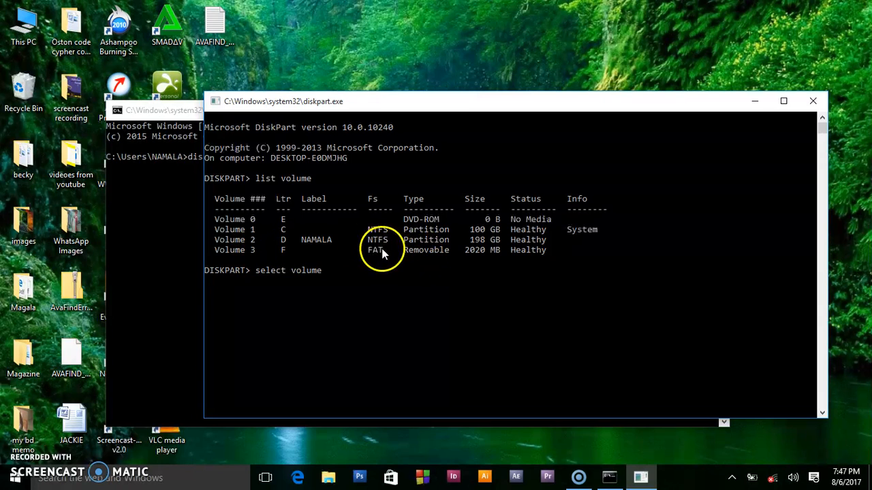
mouse_move(435, 251)
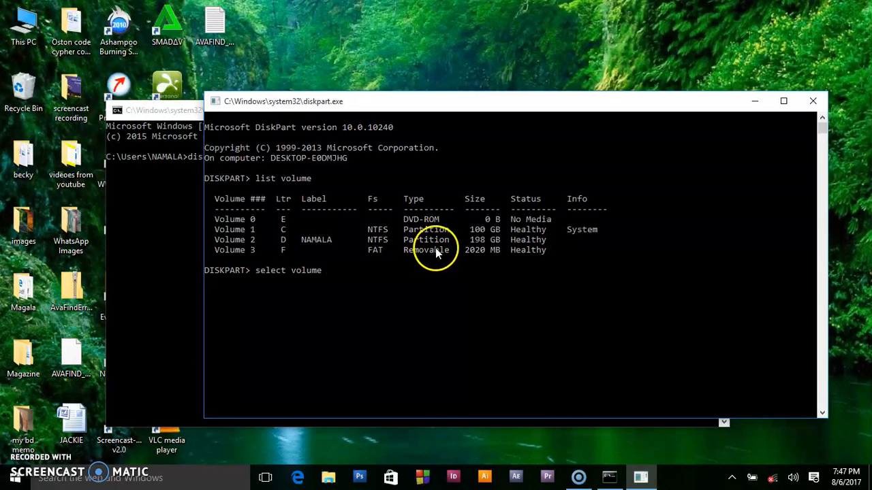
mouse_move(515, 248)
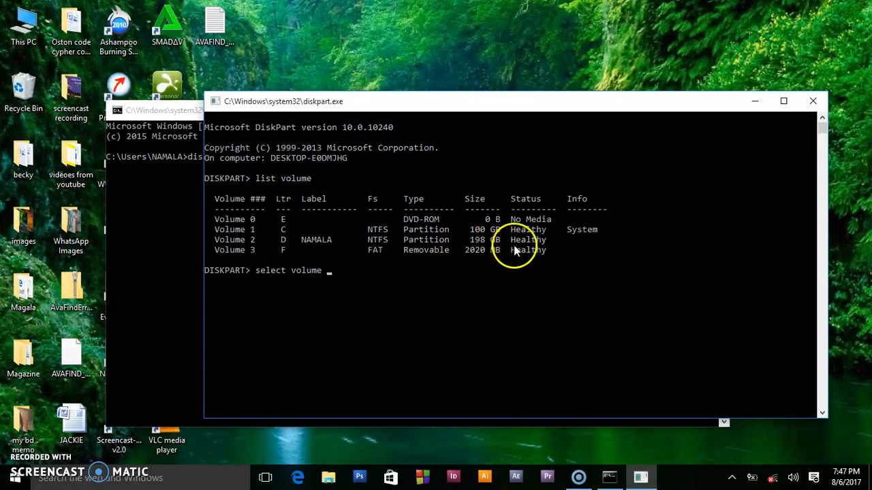
mouse_move(278, 275)
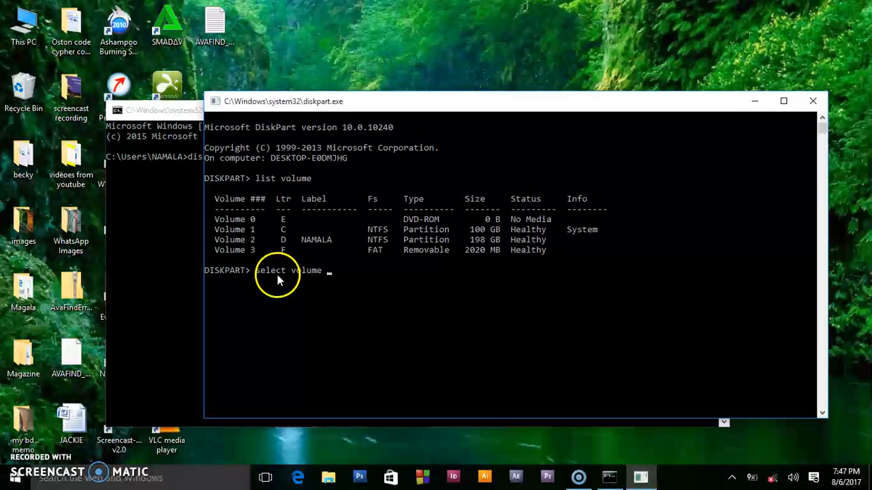
type("3")
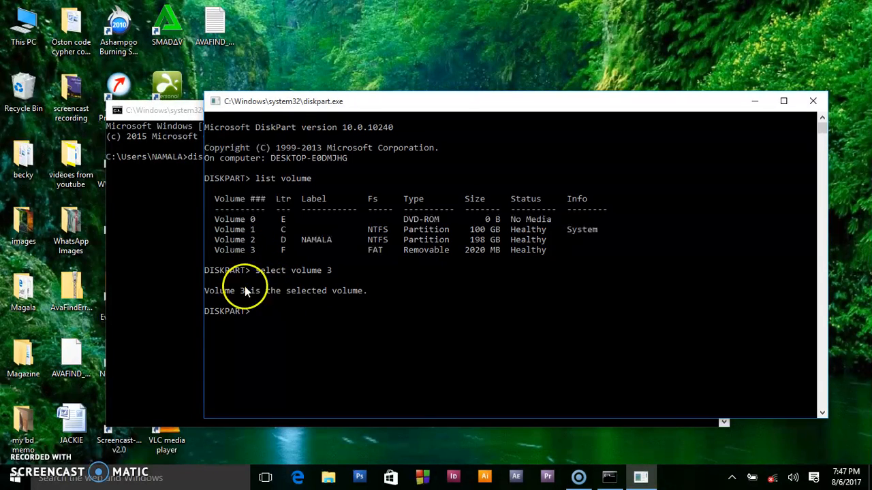
mouse_move(325, 315)
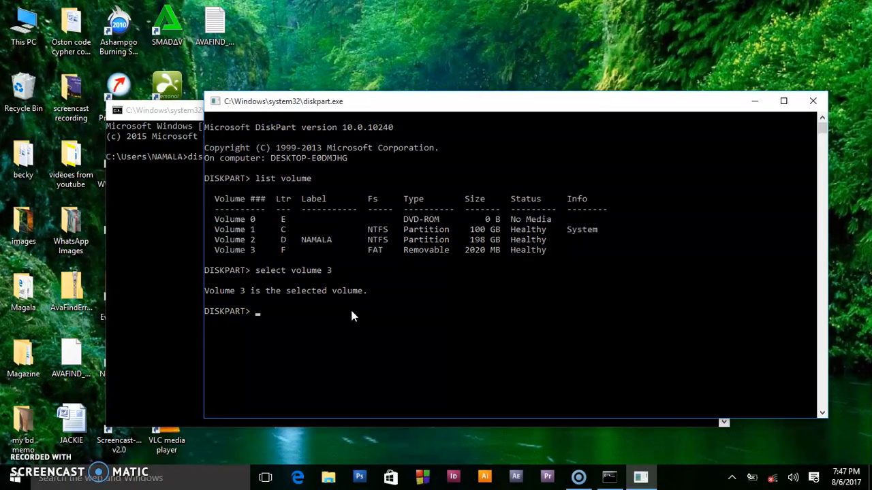
Run 'format' on selected volume 3 and let it proceed toward 100 percent.
type("format")
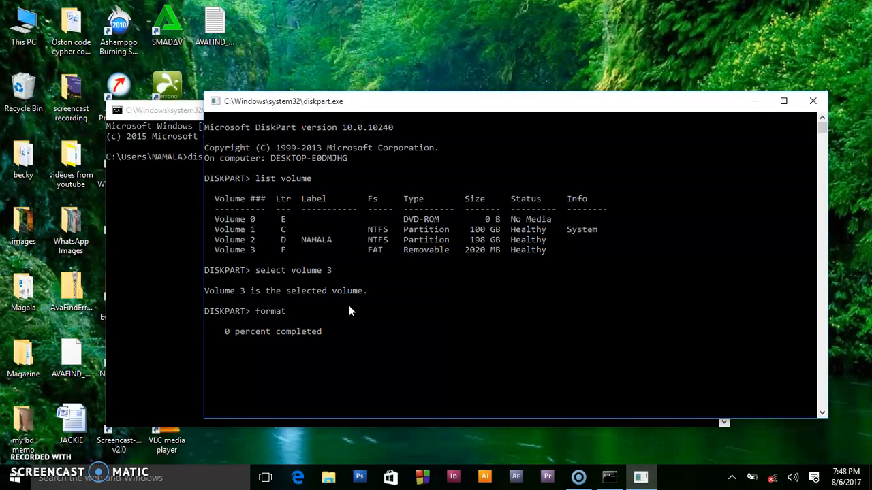
mouse_move(279, 343)
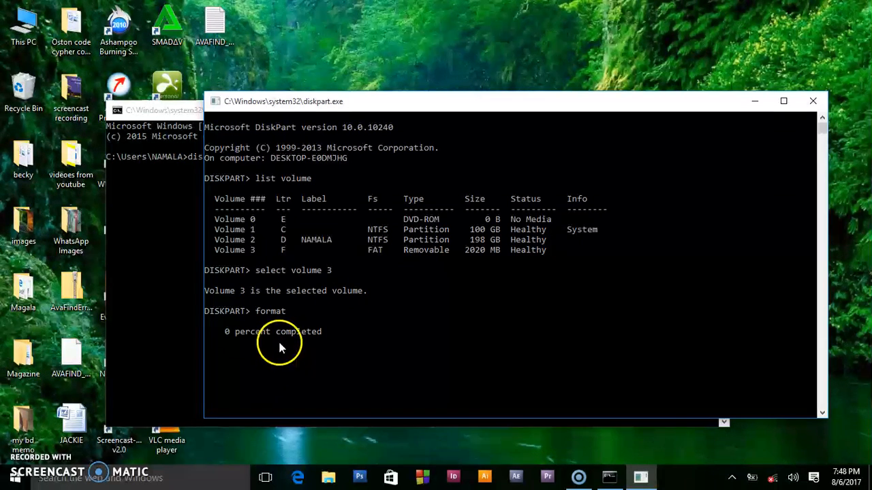
mouse_move(291, 346)
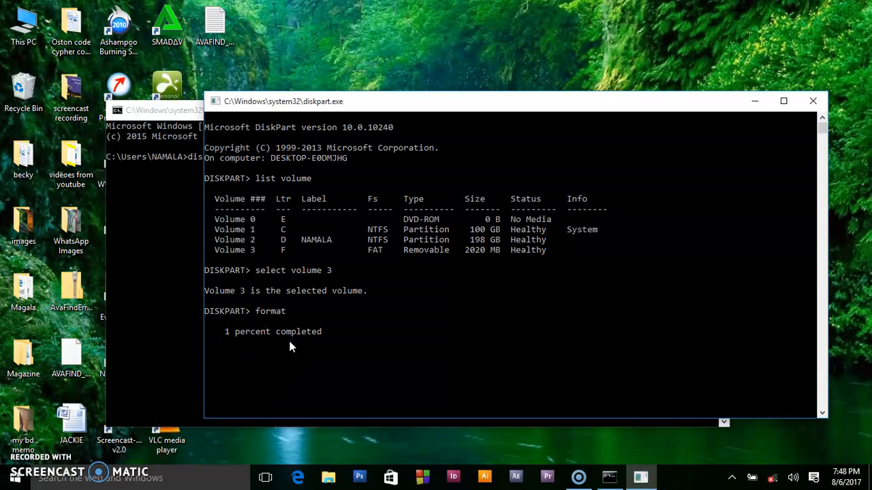
mouse_move(293, 352)
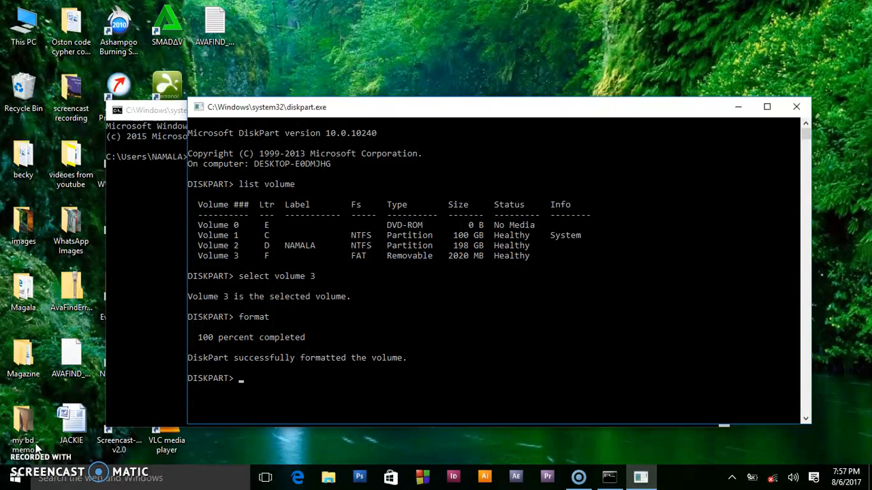
Exit DiskPart and then exit Command Prompt, returning to the desktop.
type("e")
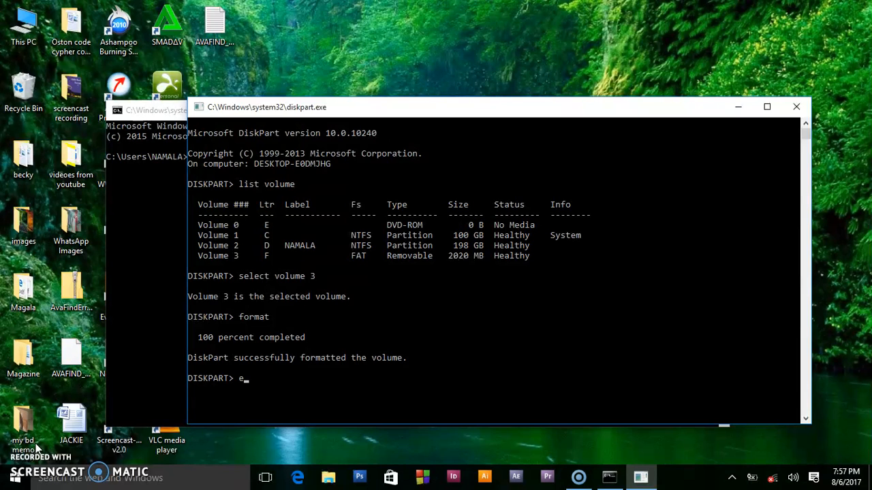
type("xit")
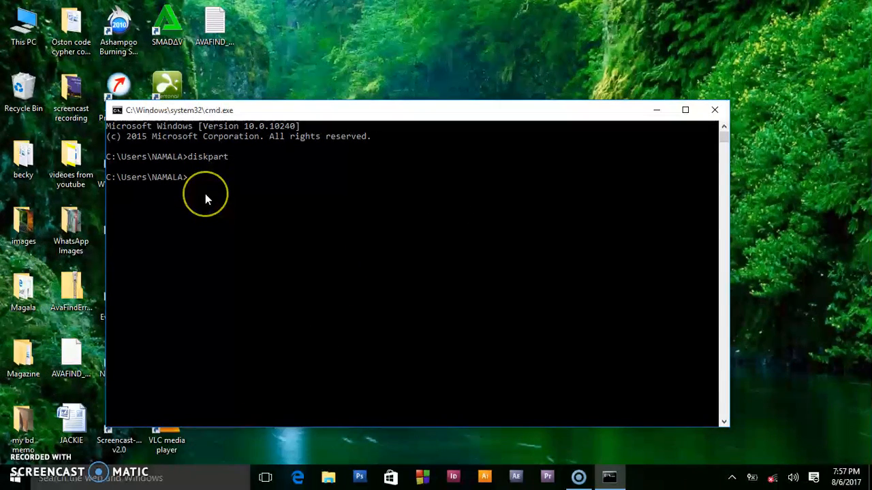
type("exit")
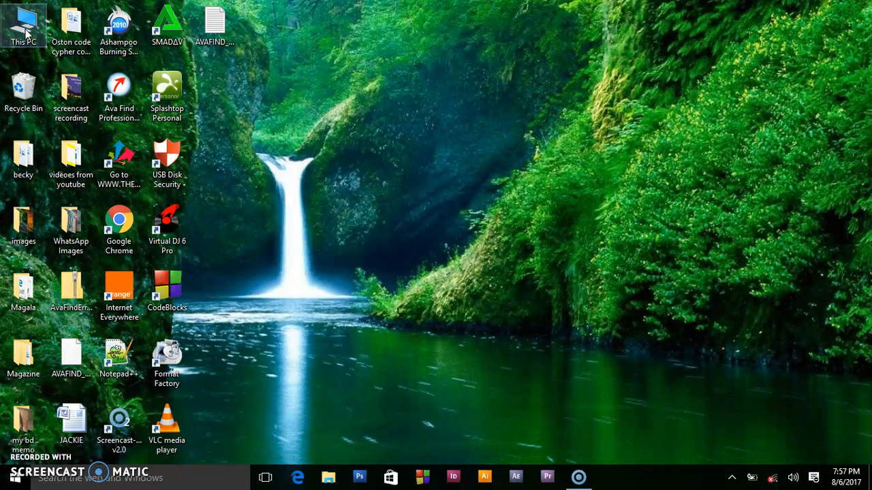
Browse This PC to Removable Disk (F:), now 1.97 GB free of 1.97 GB, and show it empty.
double_click(23, 25)
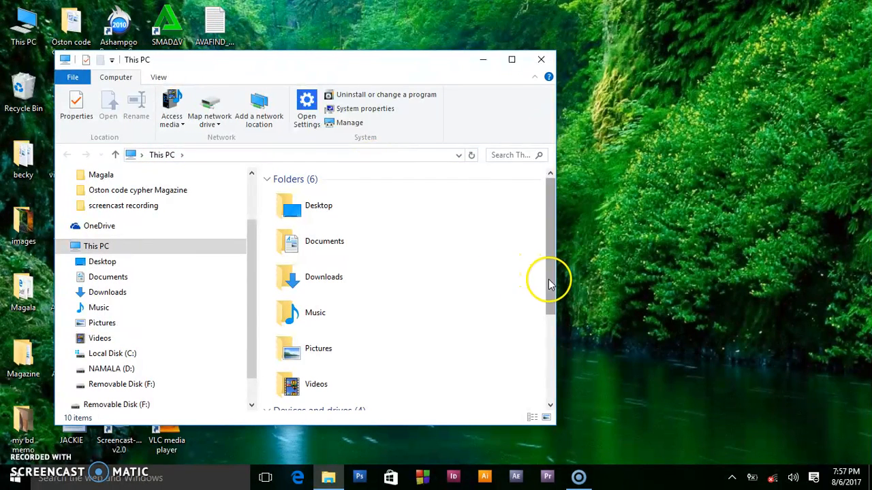
scroll("down", 3)
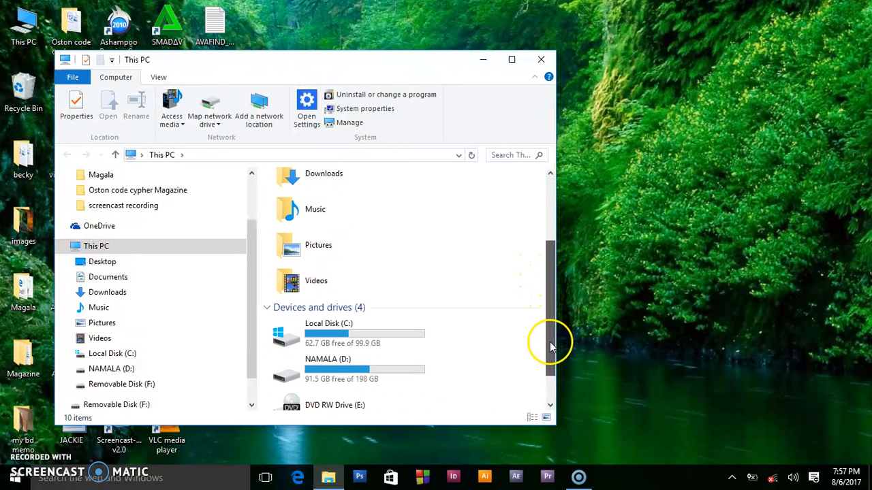
scroll("down", 3)
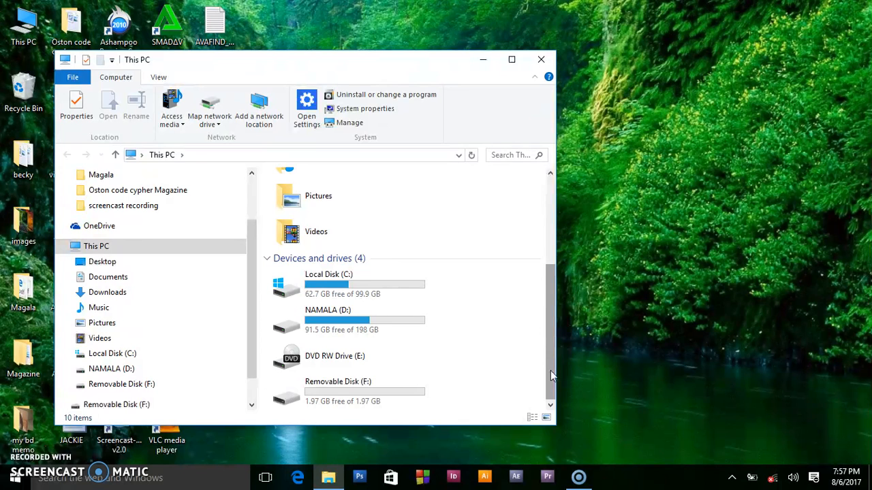
left_click(338, 393)
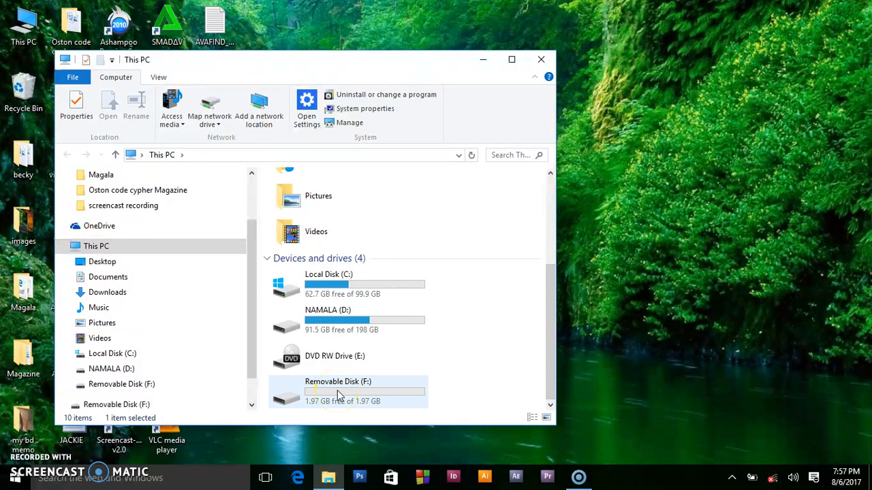
double_click(338, 392)
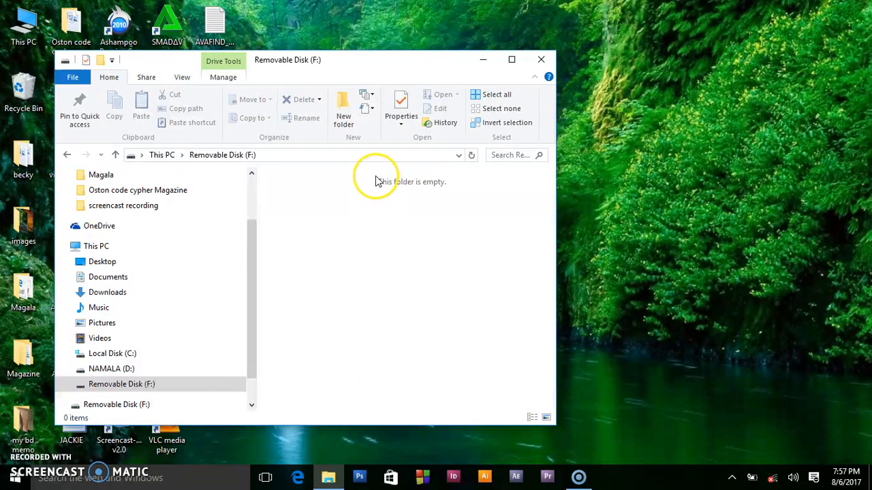
mouse_move(422, 223)
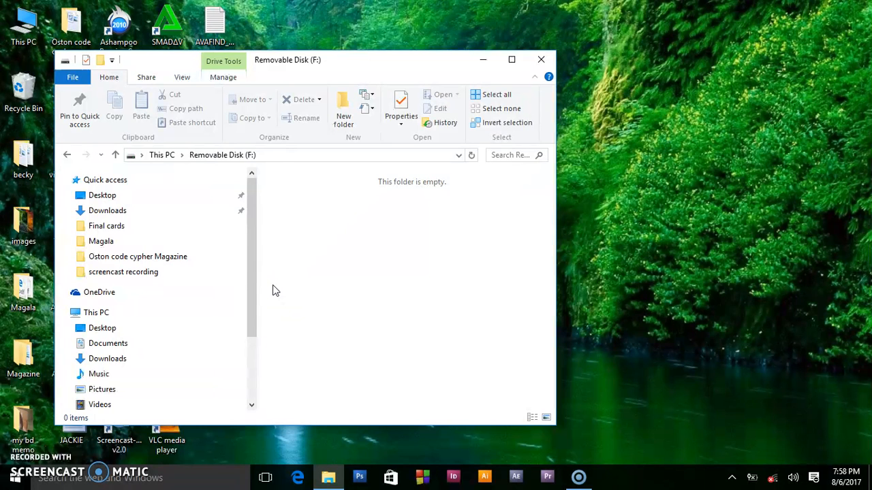
mouse_move(483, 248)
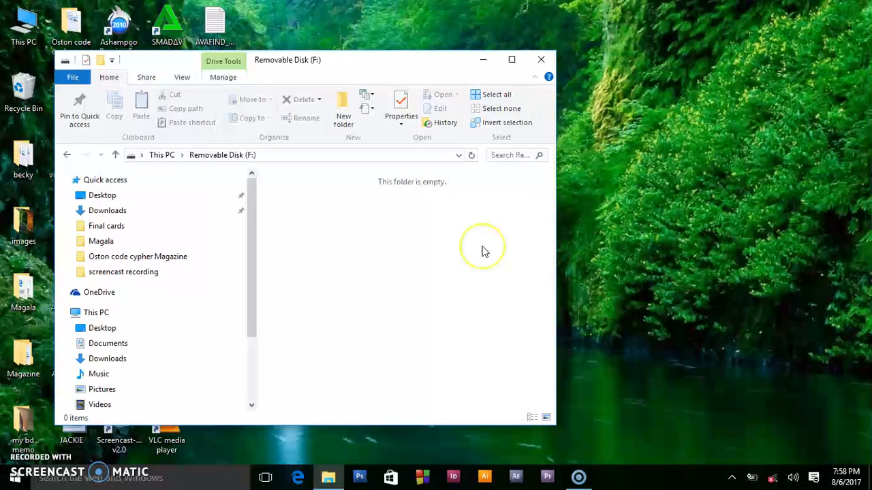